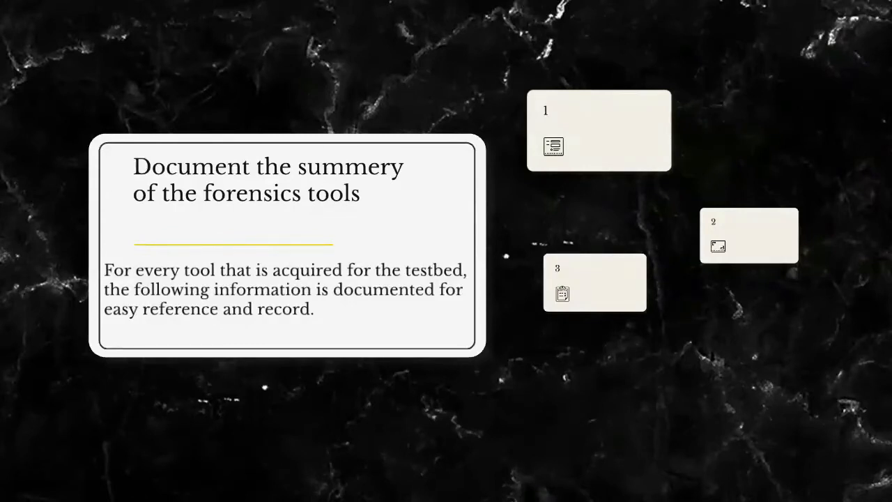
Expand card 1 to reveal that details about the software's source are documented
click(600, 130)
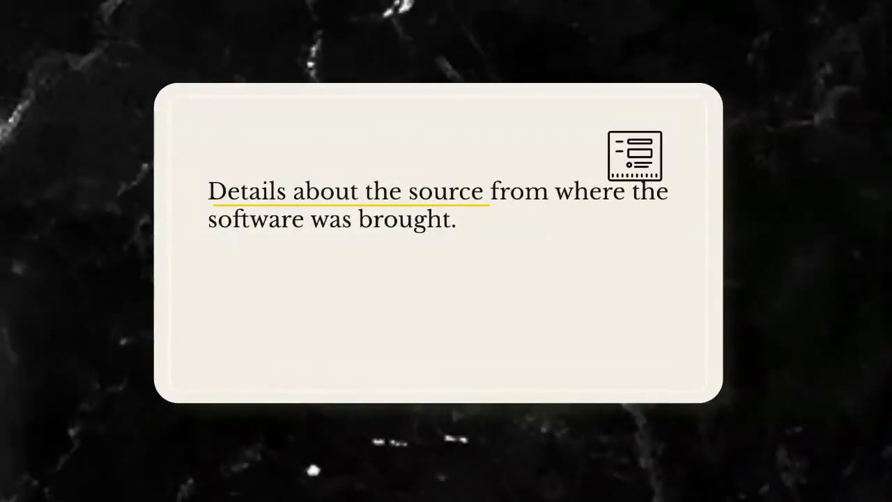